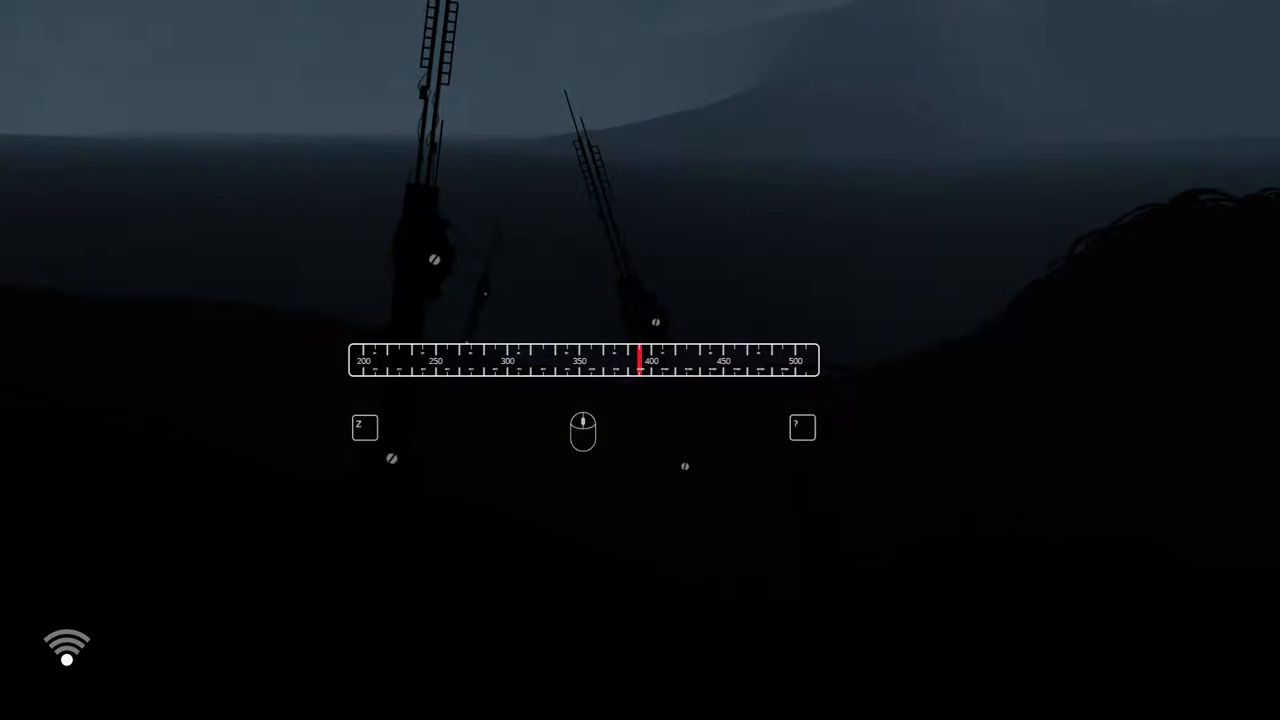
Shift the frequency dial toward the signal until it locks near the antennas.
key(z)
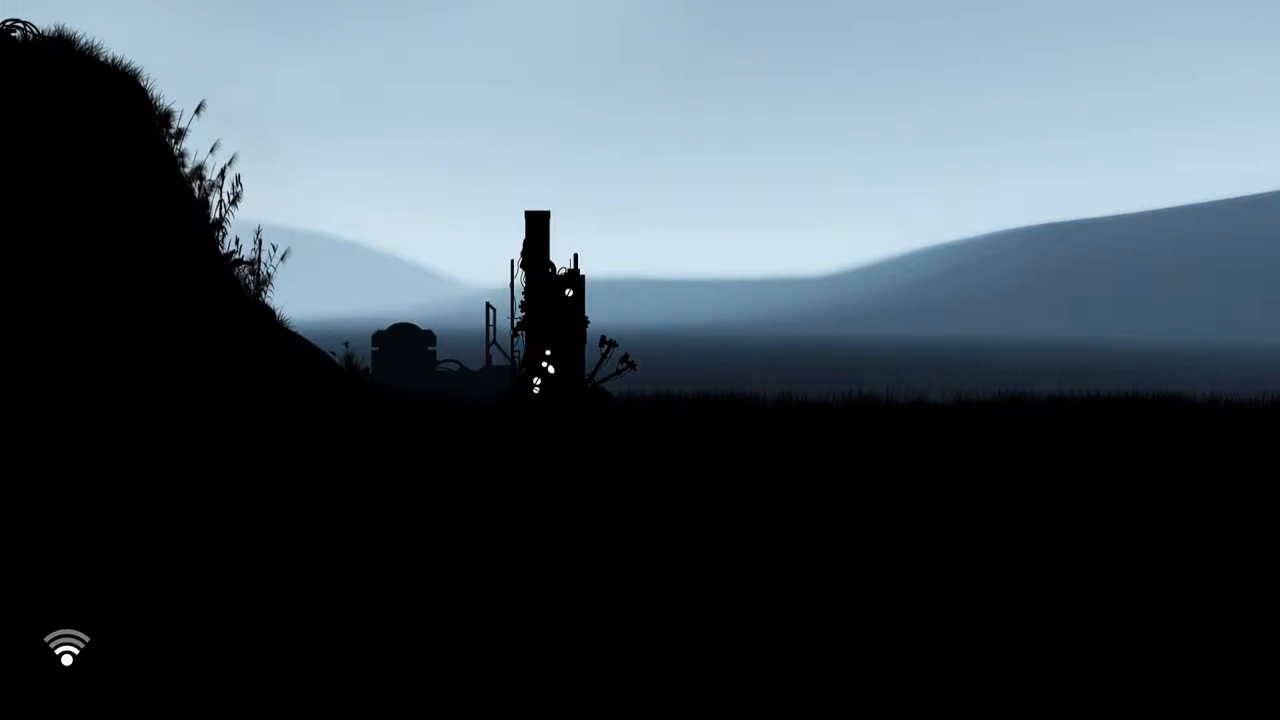
Transform the robot with Shift and unfold it upward to climb the lit tower.
key(shift)
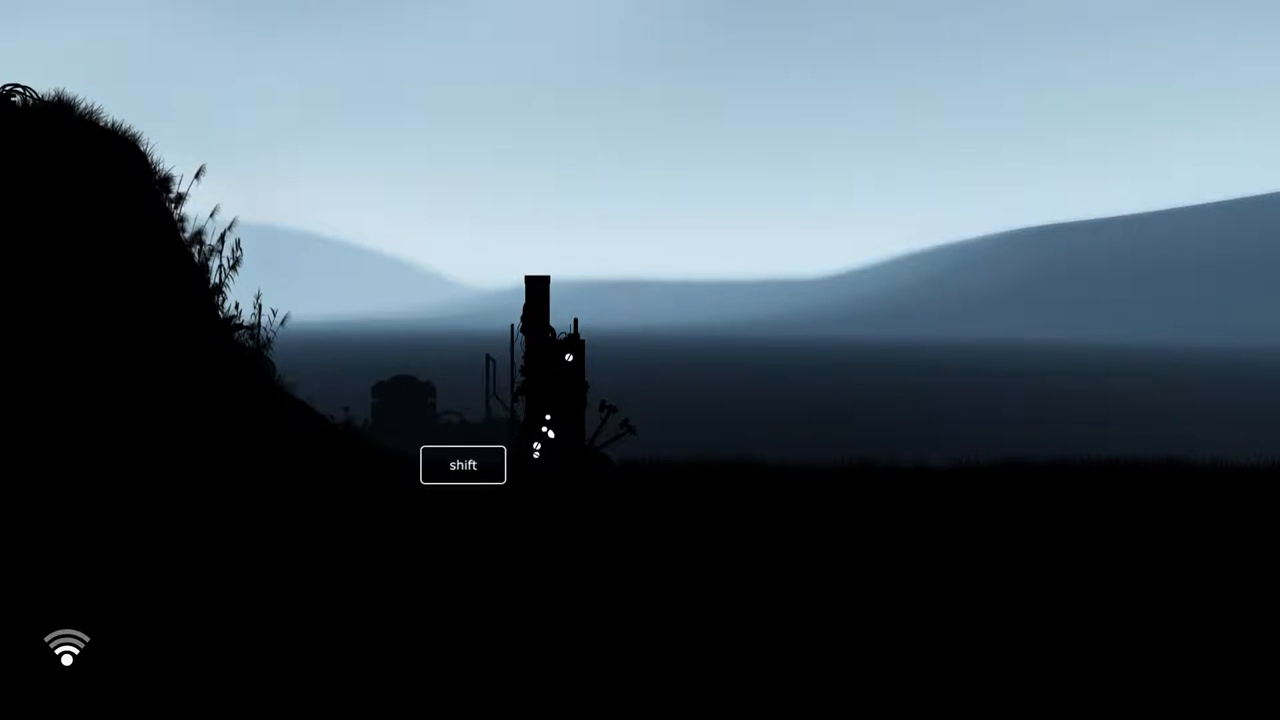
key(shift)
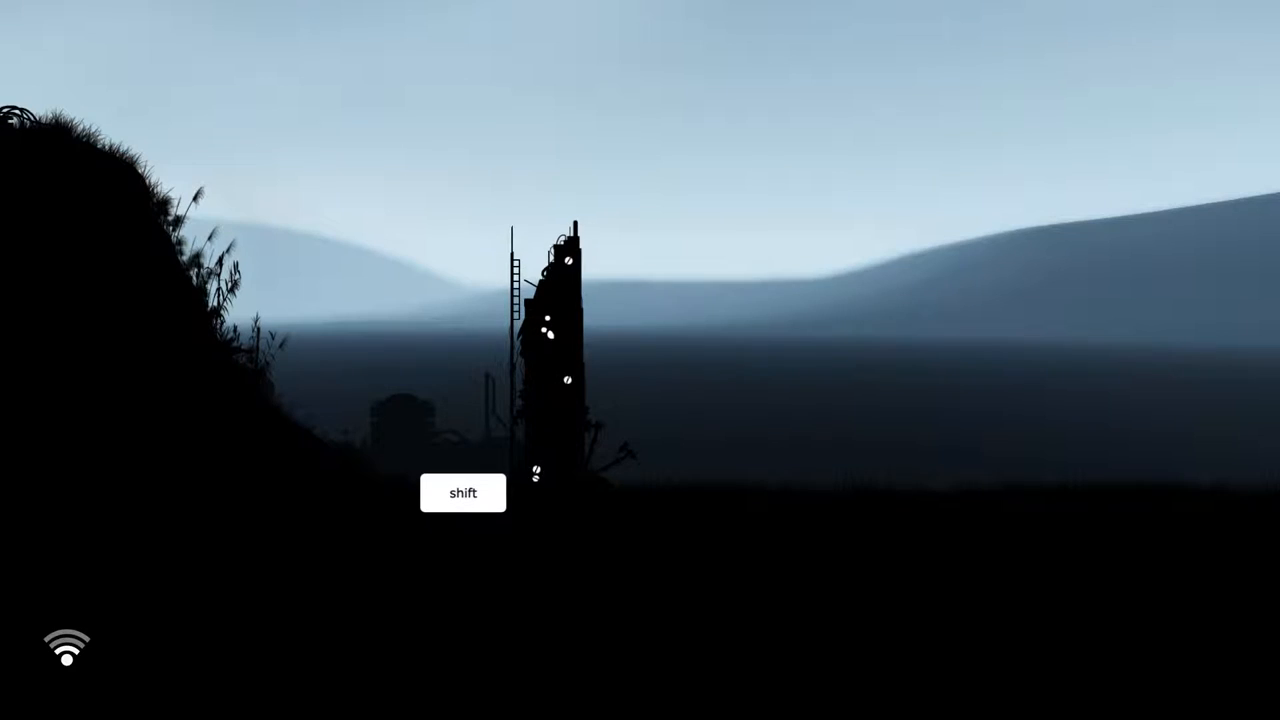
key(s)
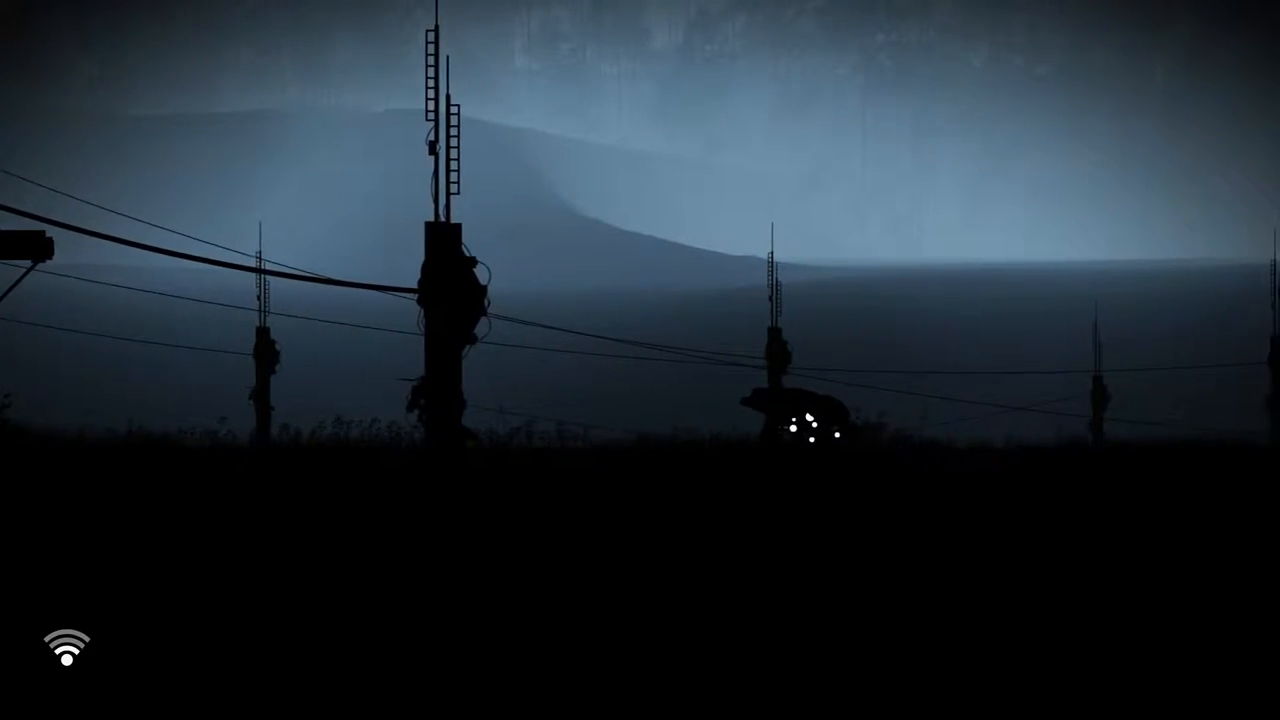
Drive the robot rightward across the plain to the base of the tall utility tower.
scroll(right, 3)
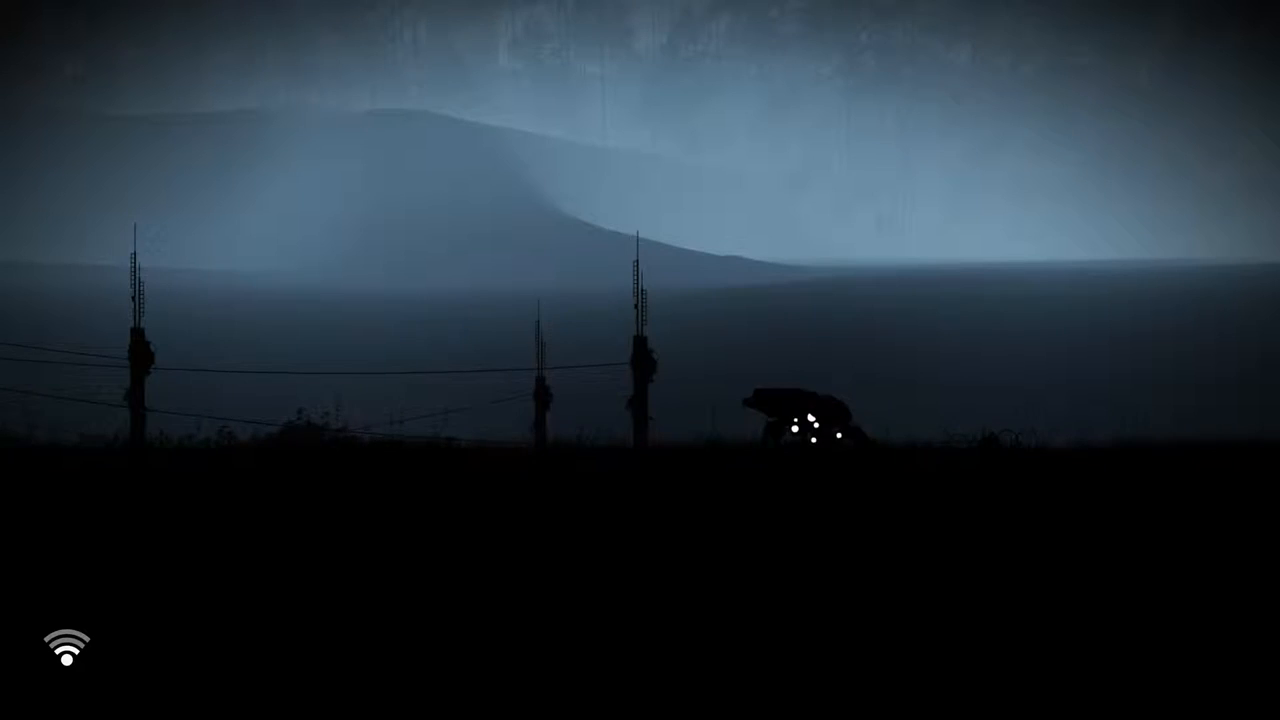
scroll(right, 3)
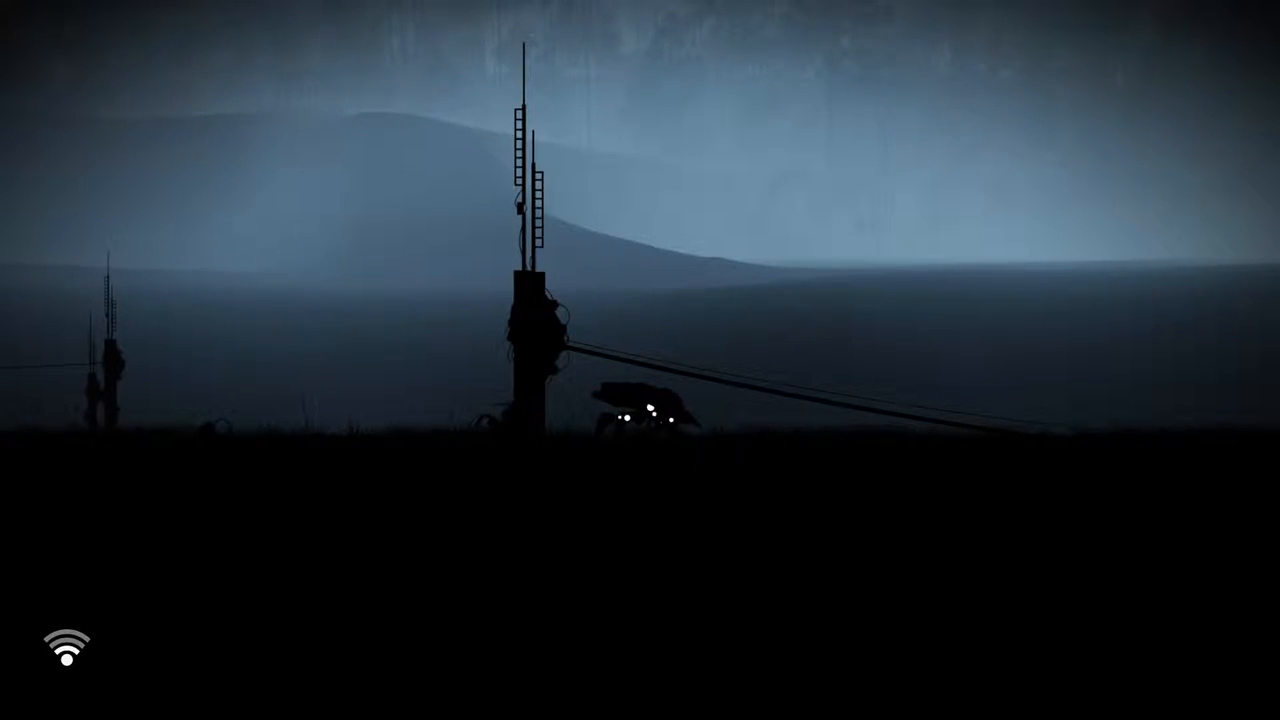
Review the full achievement list showing all 5 unlocked at 100%, then close it.
key(shift+tab)
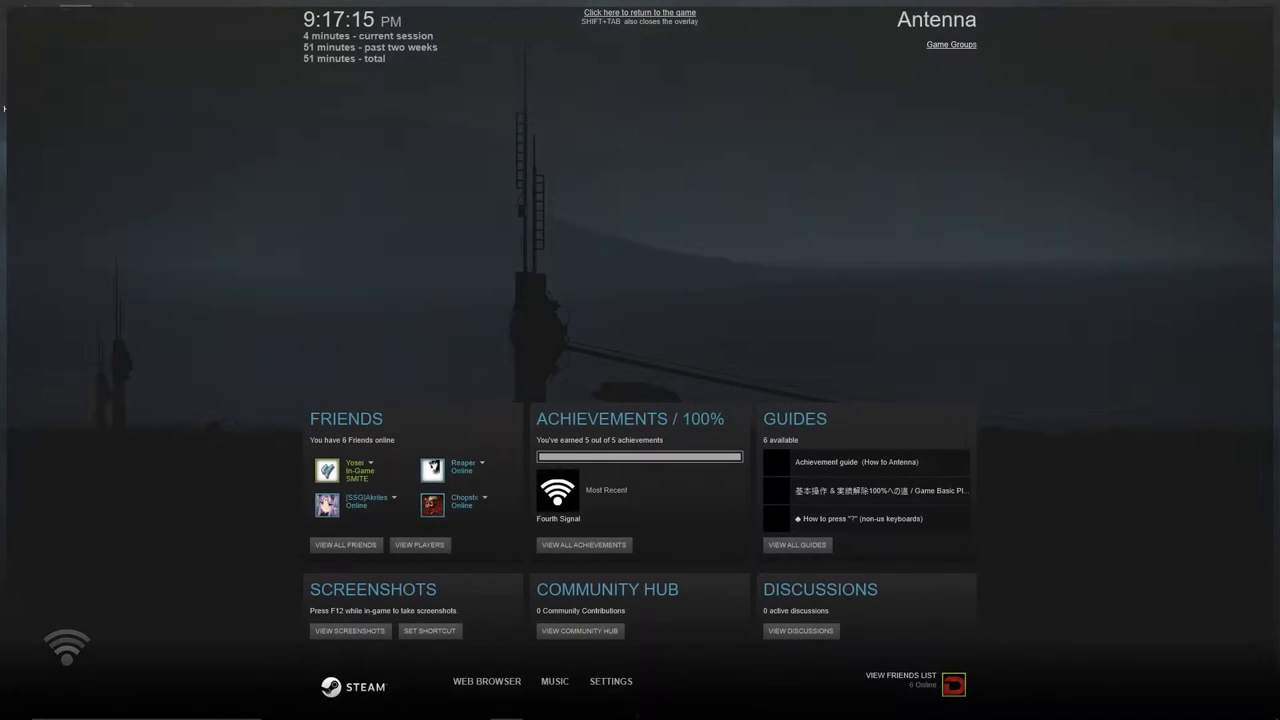
click(584, 544)
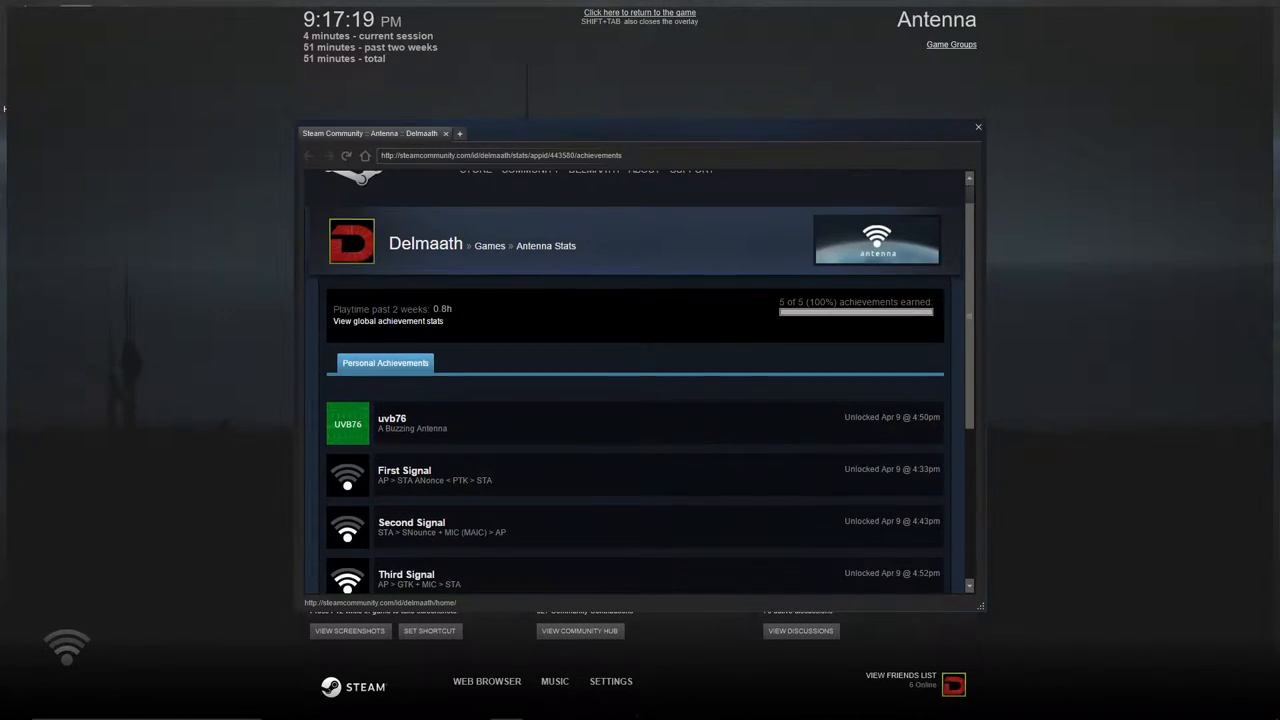
scroll(down, 3)
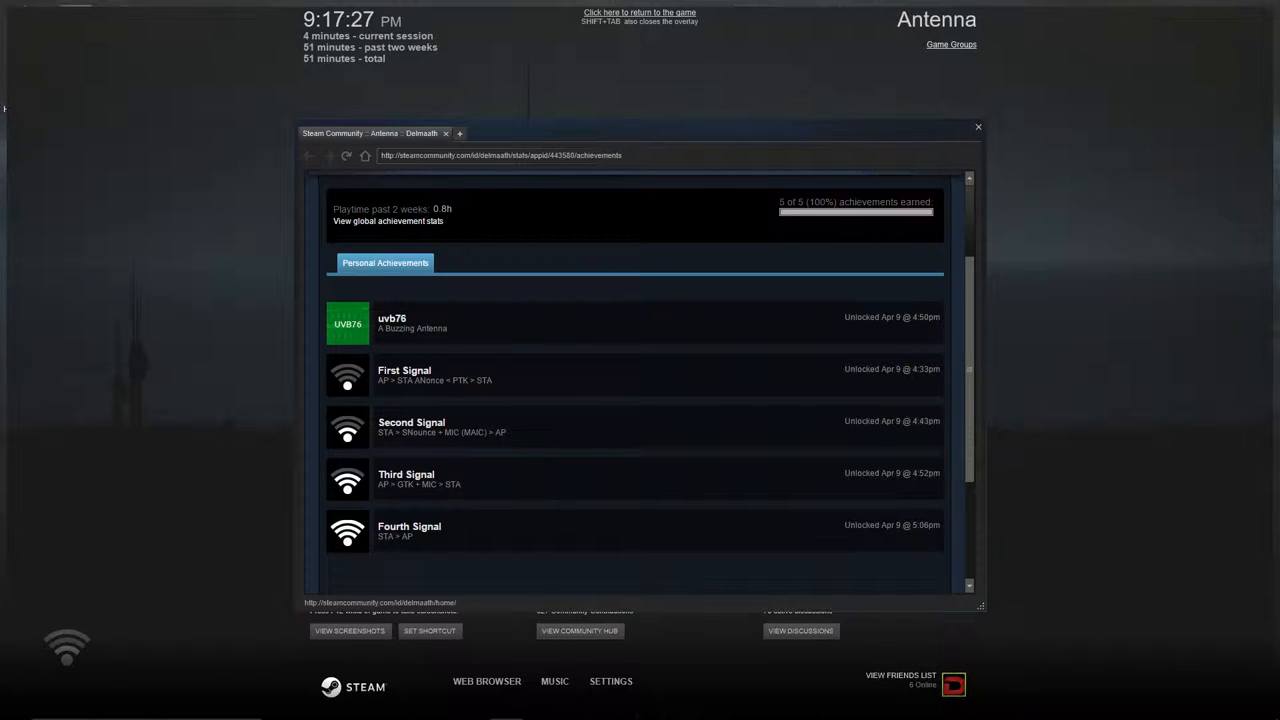
click(976, 128)
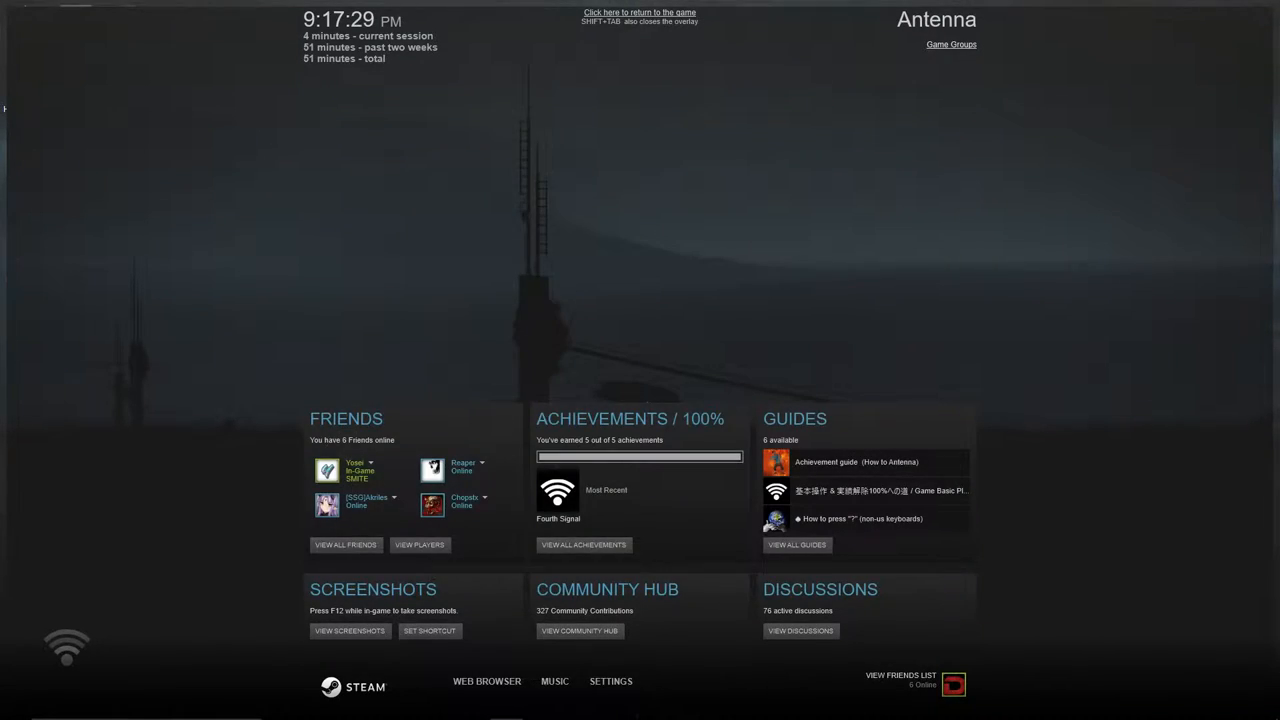
click(640, 12)
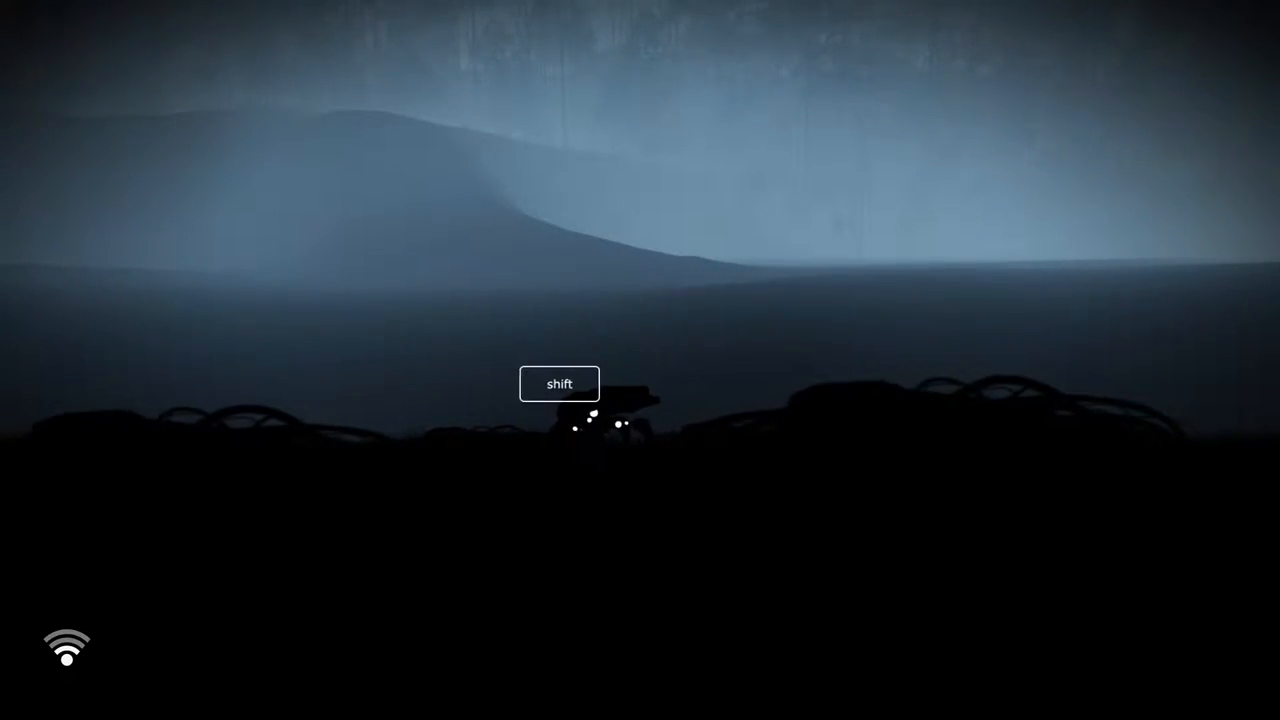
Trigger the robot among the cables and drive right across the utility-pole plain to the lit interior.
key(shift)
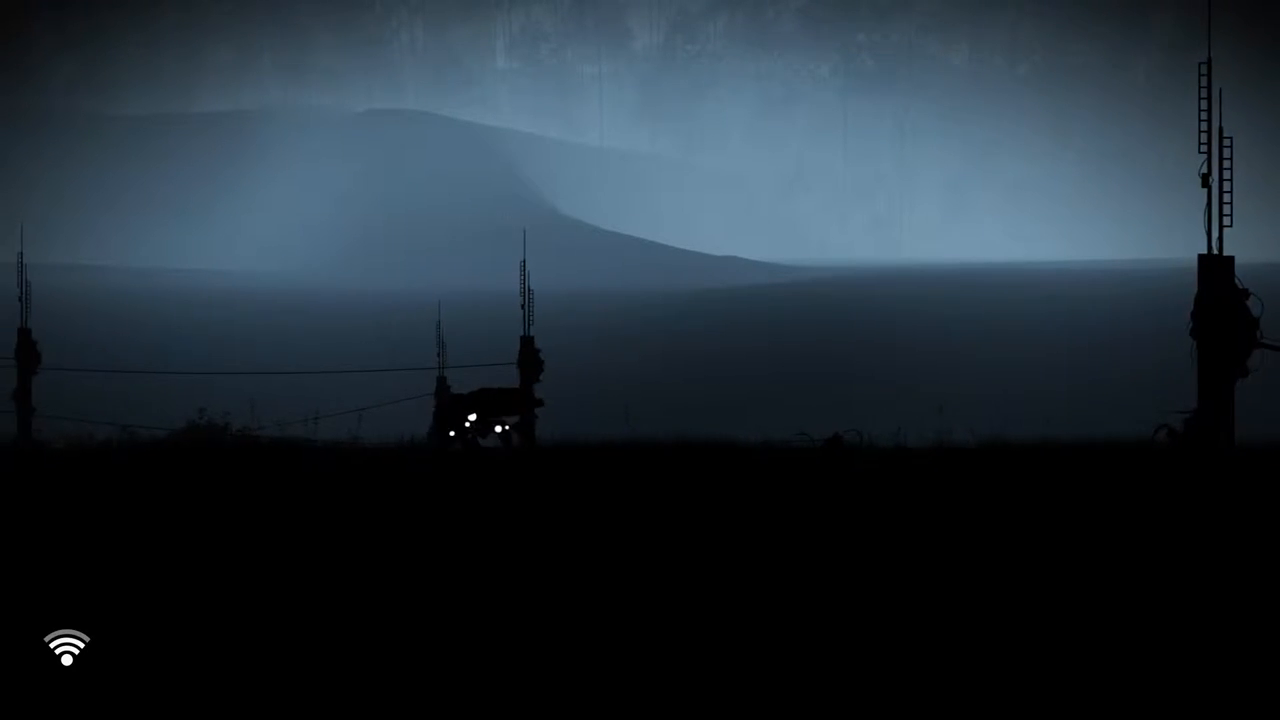
scroll(right, 3)
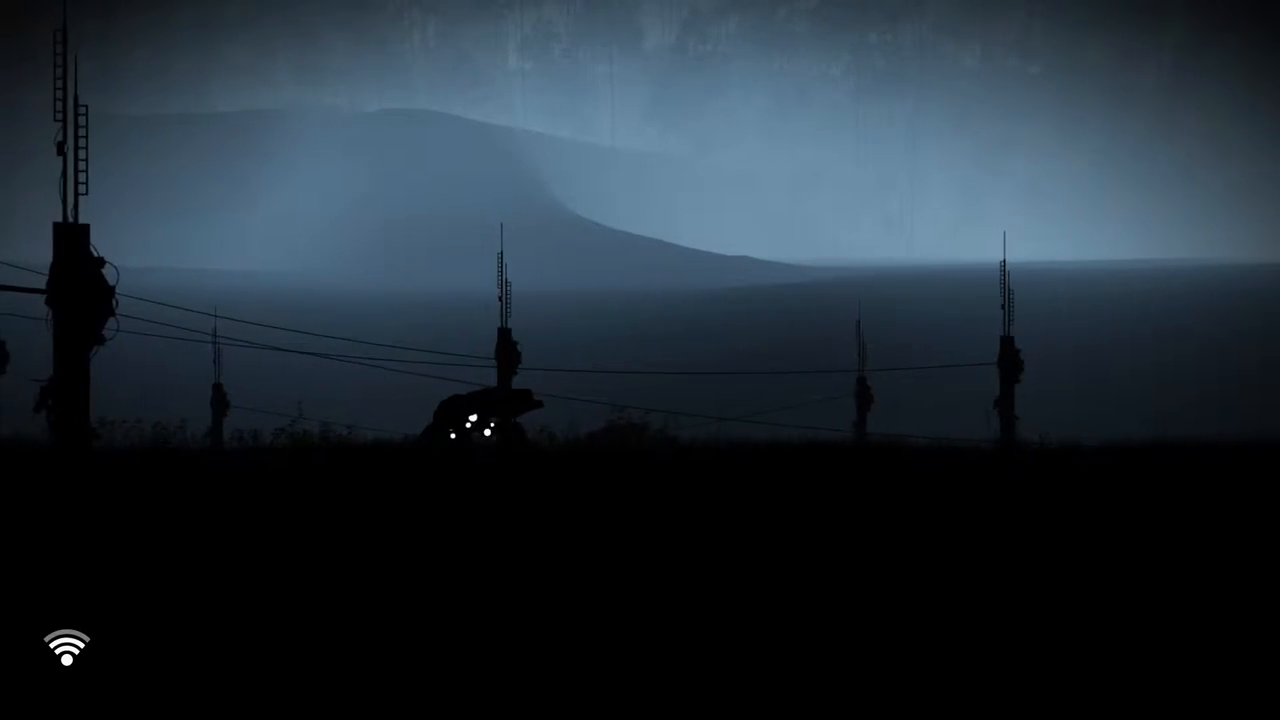
scroll(right, 3)
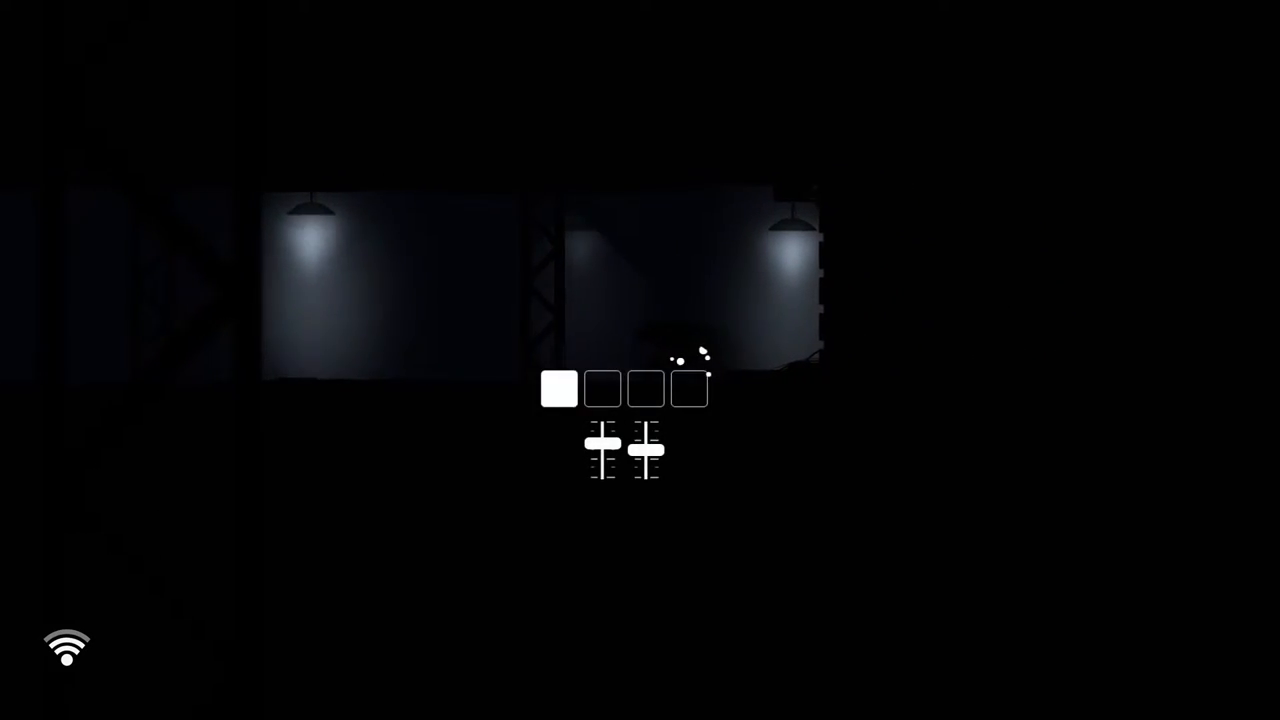
Adjust the two slider pitches, retrying the sequence, until each of the four tones matches.
click(602, 388)
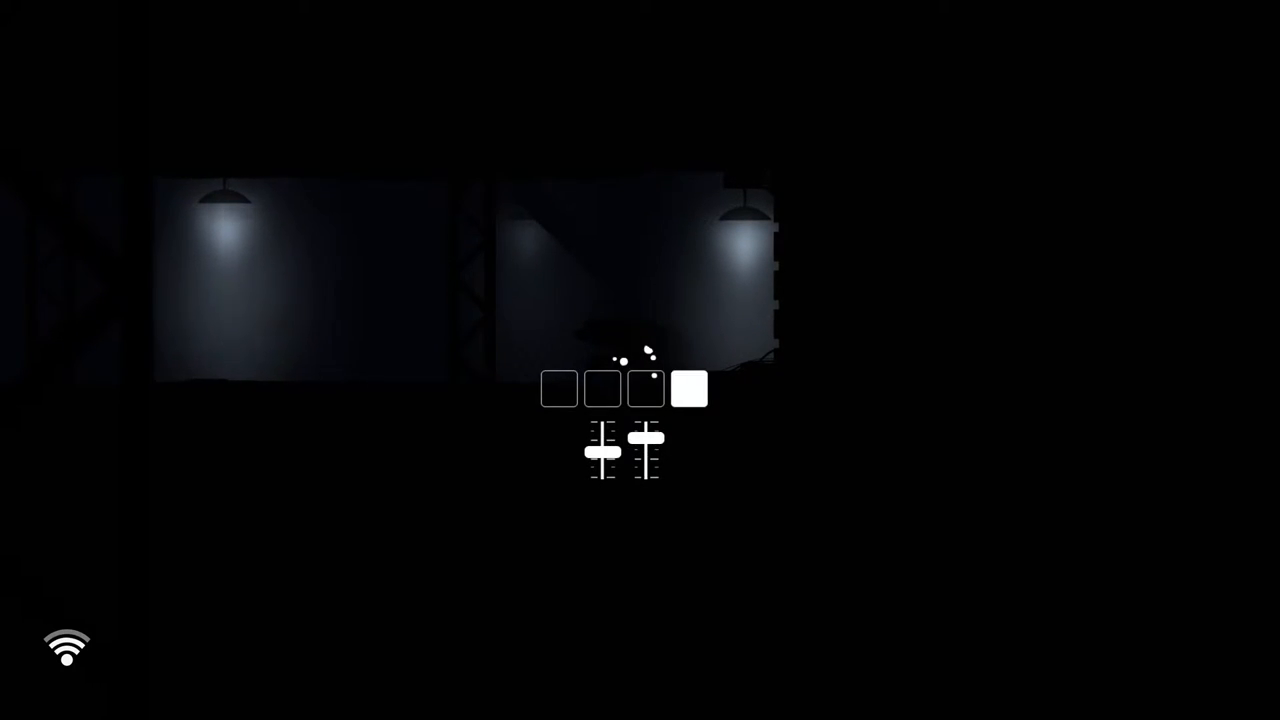
click(644, 388)
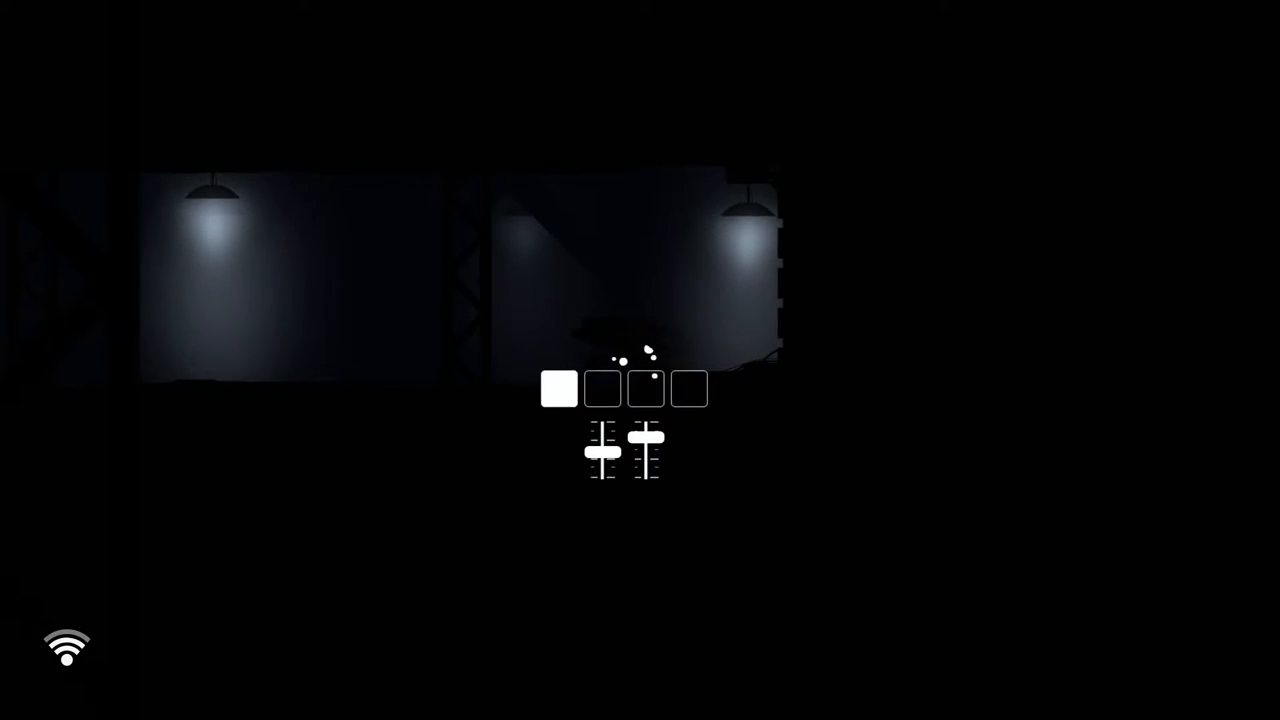
click(602, 388)
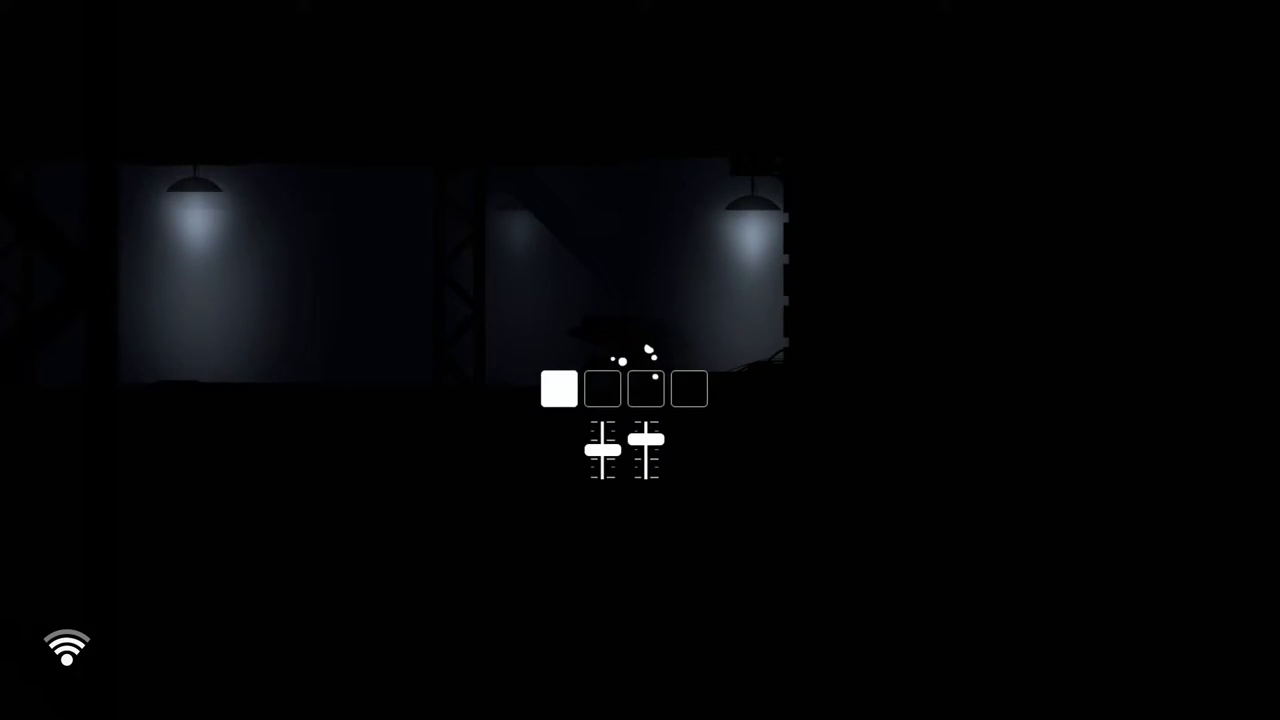
click(602, 388)
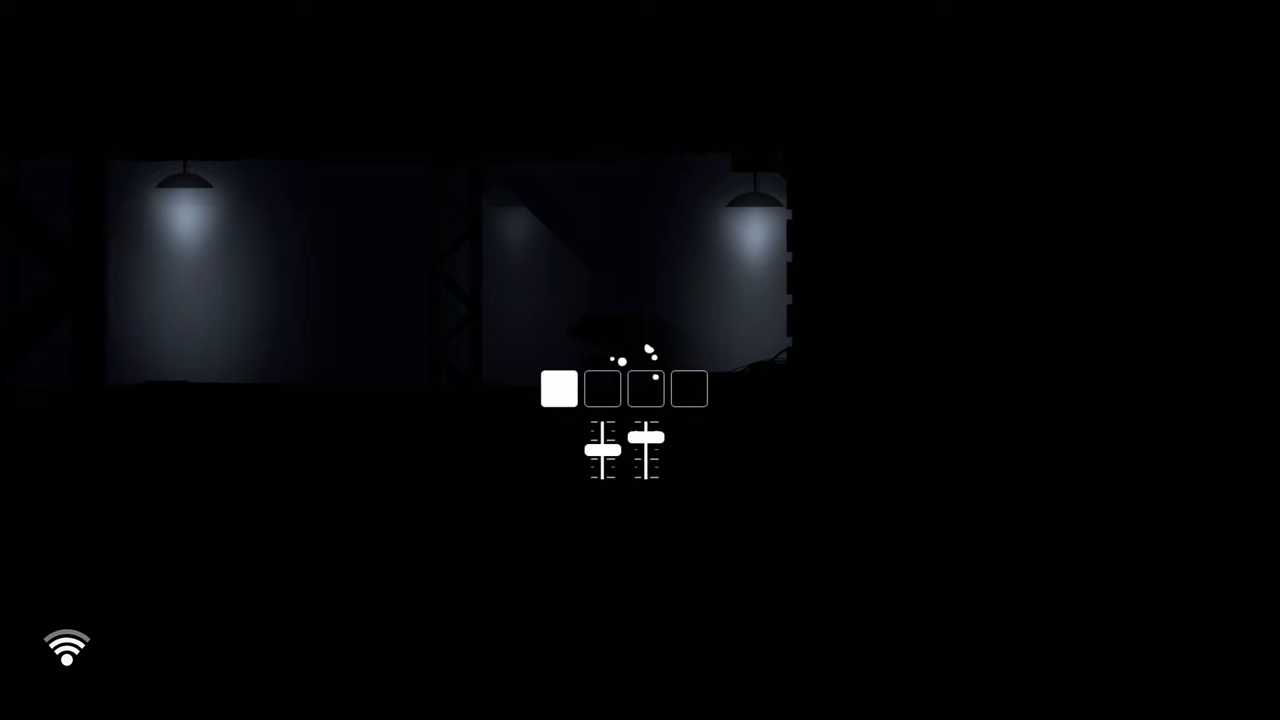
click(644, 388)
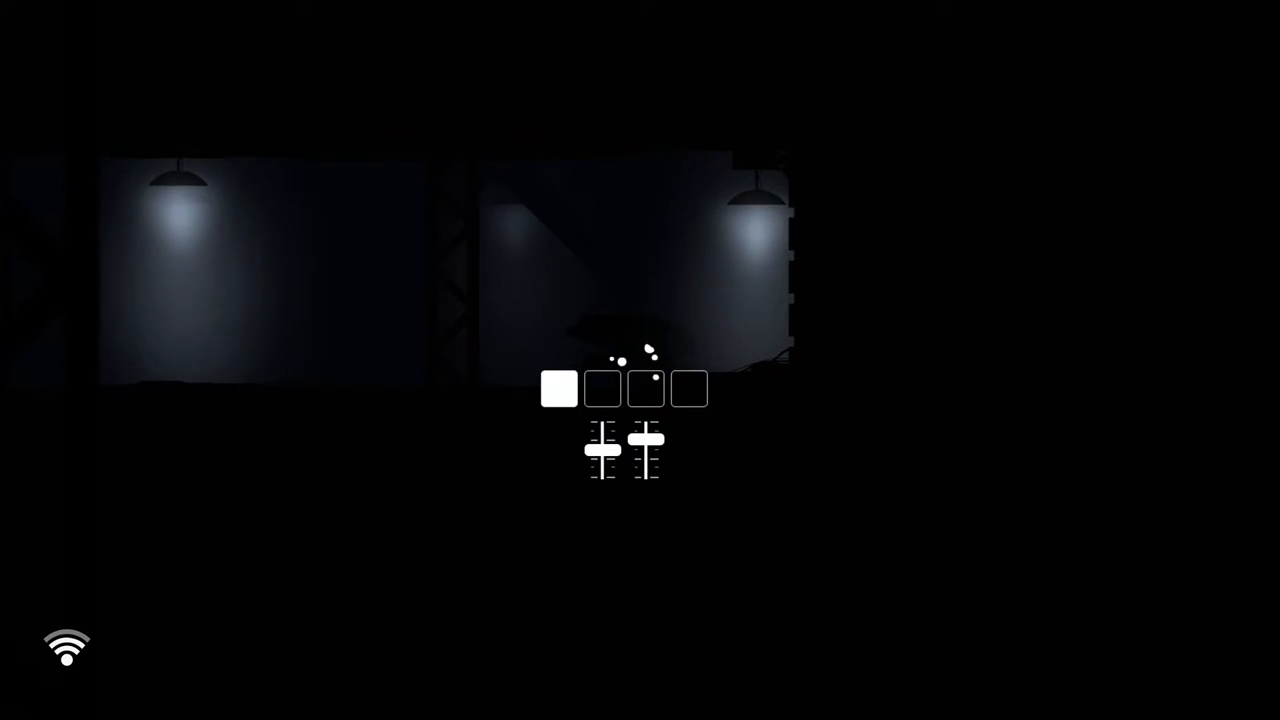
click(644, 388)
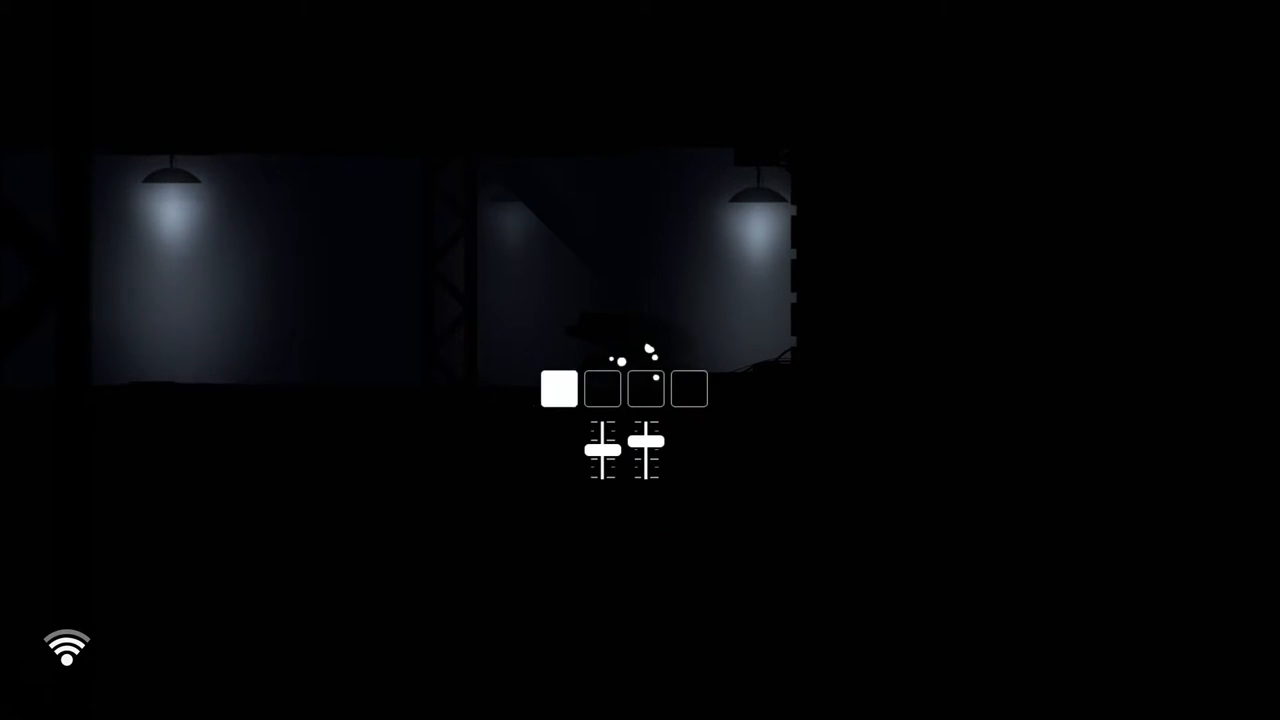
click(602, 388)
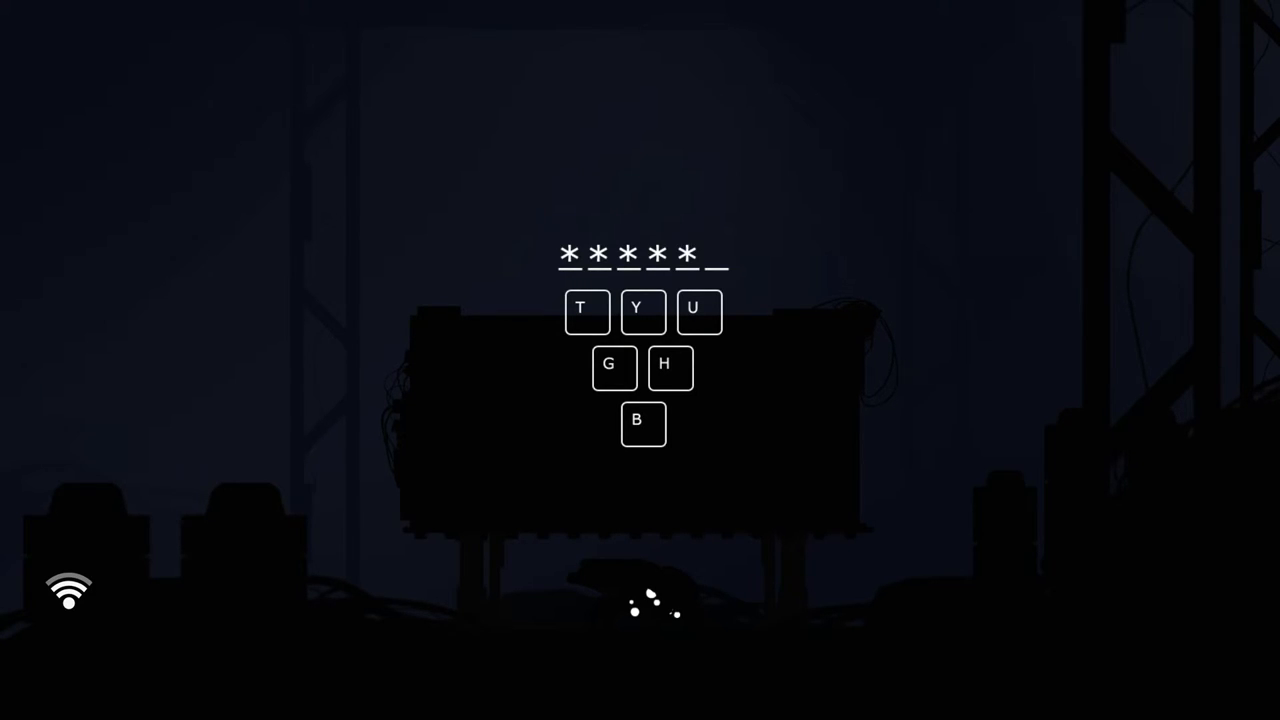
Enter a letter of the code on the machine's keypad to move past it.
click(614, 368)
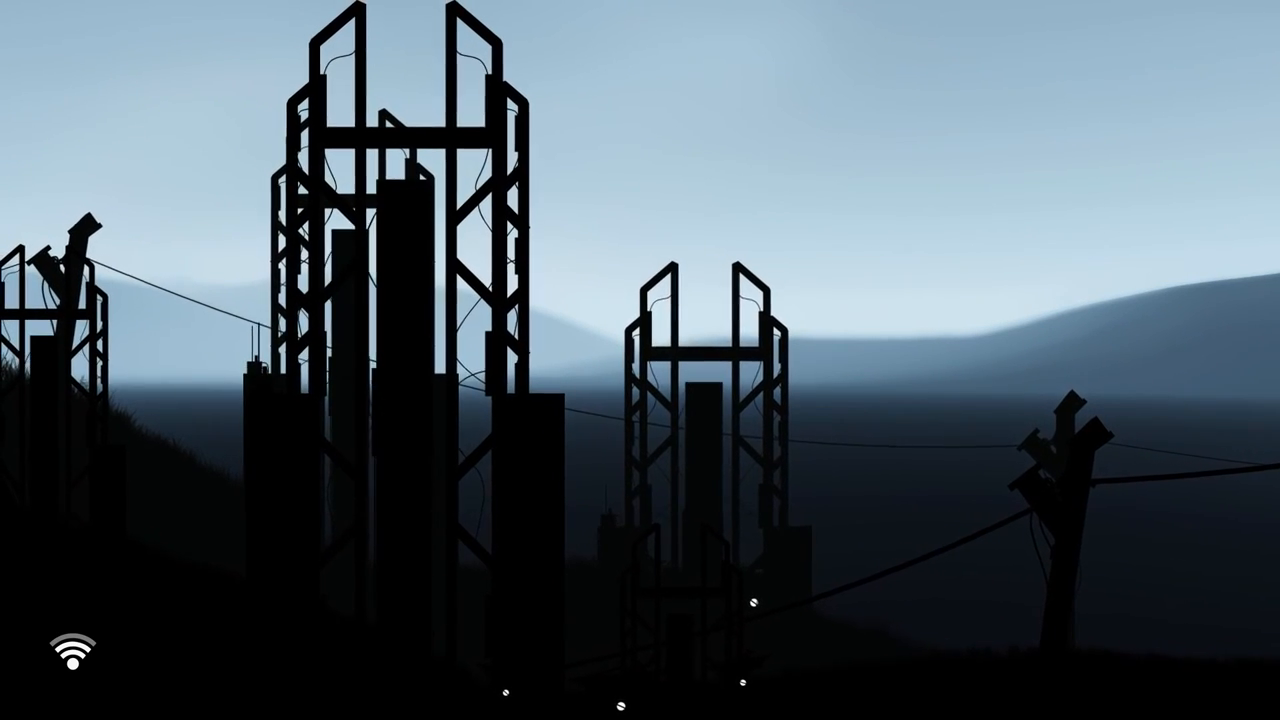
Move the robot to the antenna towers and interact to climb to the mast's top.
key(o)
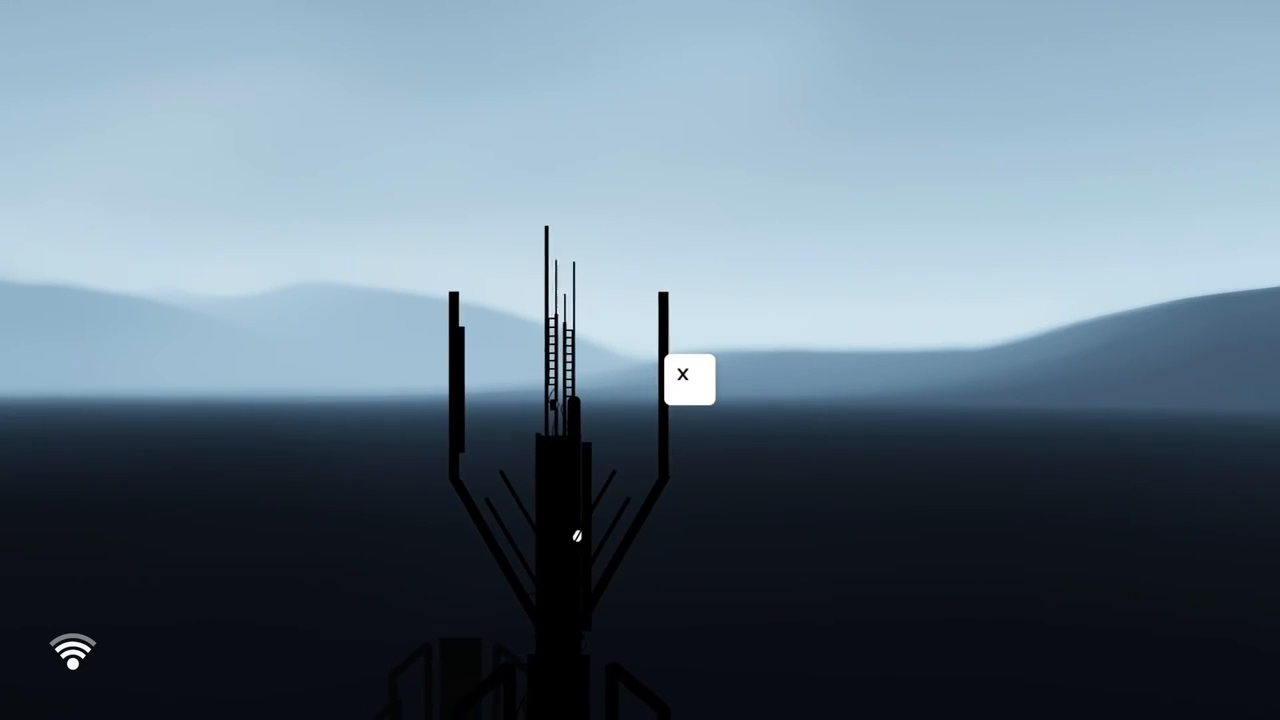
click(684, 376)
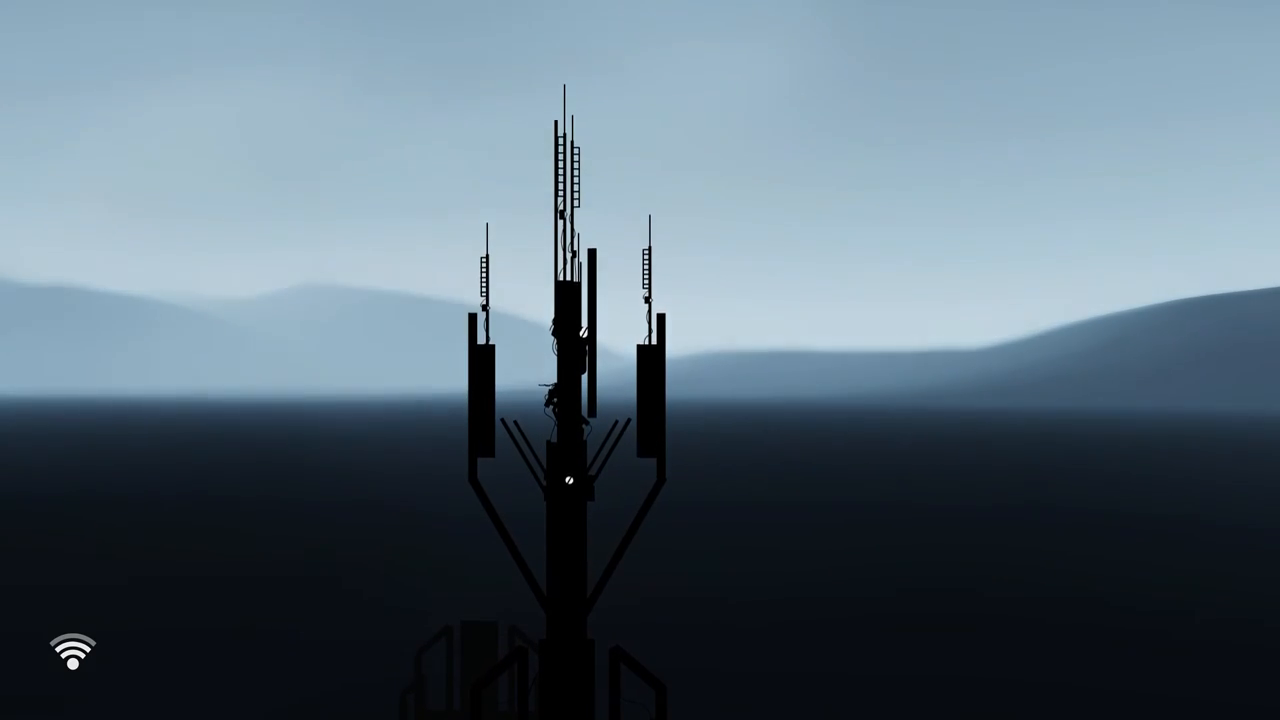